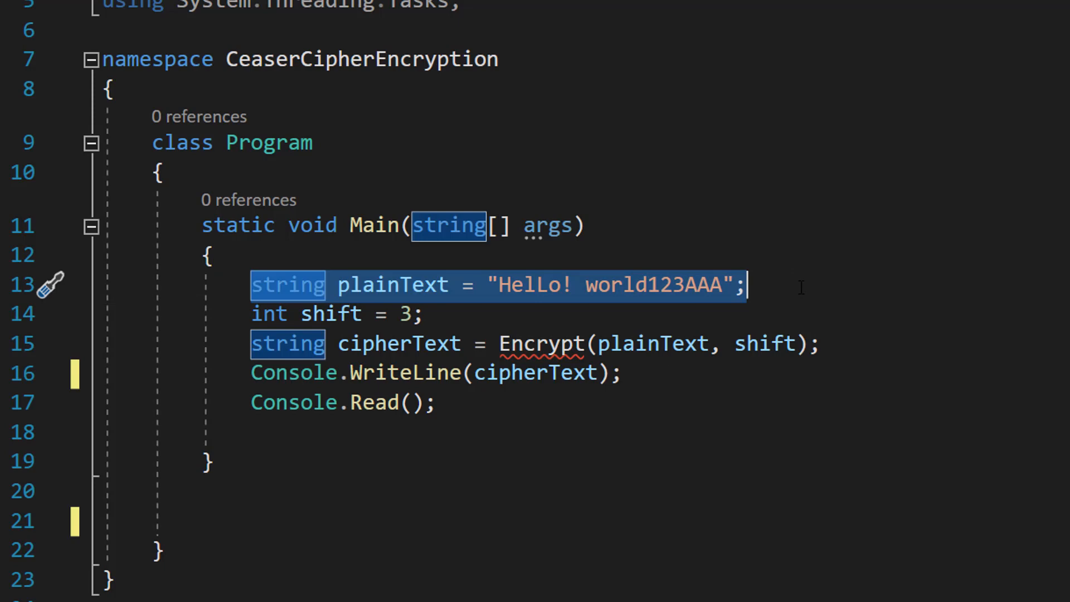
mouse_move(286, 284)
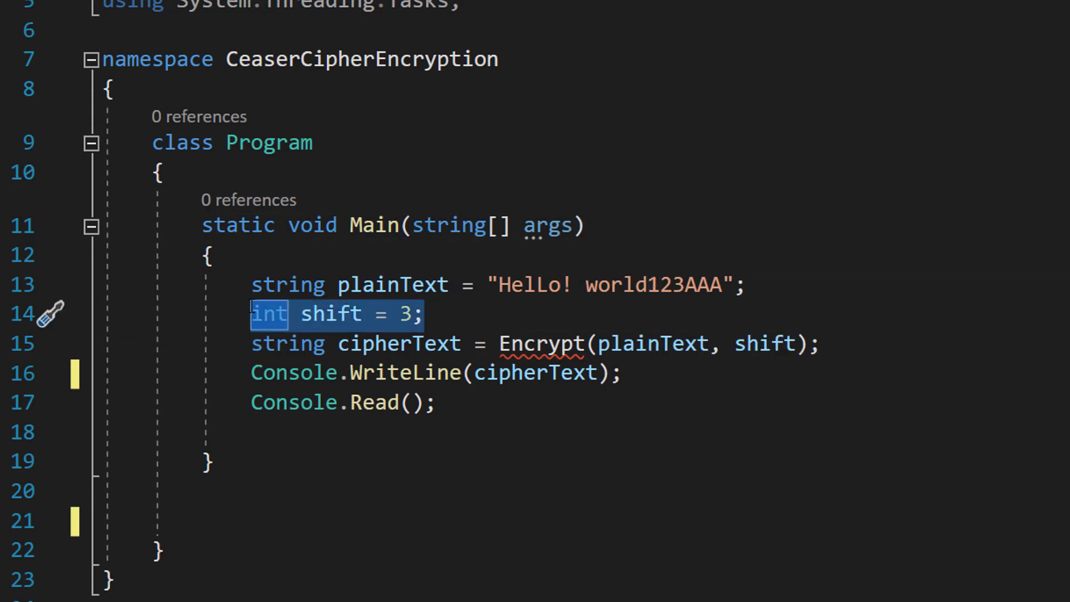
Step: Add an empty static string Encrypt(string plainText, int shift) method below Main
click(519, 314)
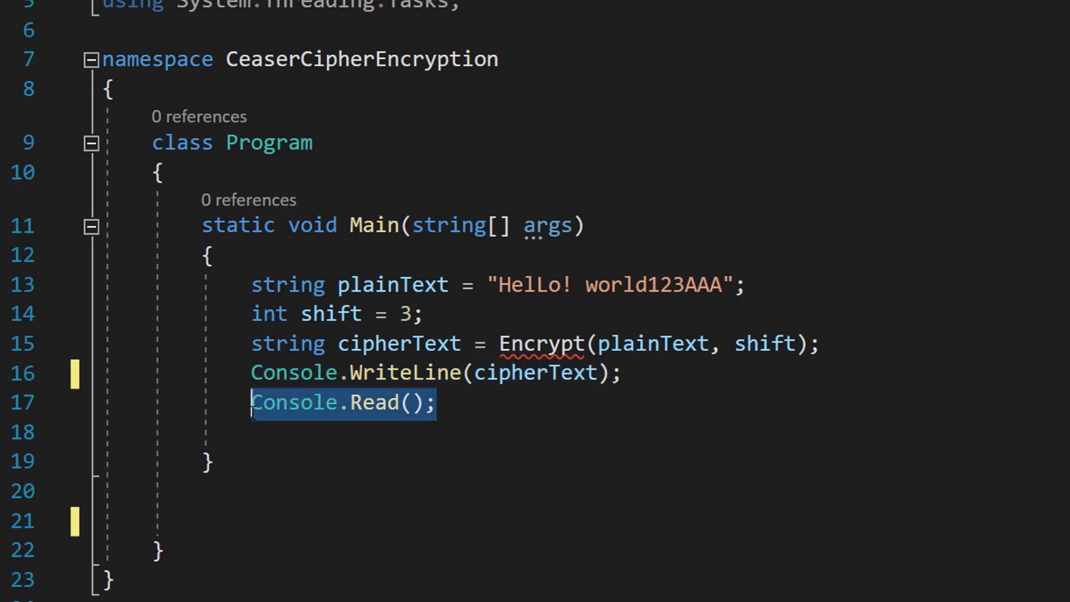
click(645, 521)
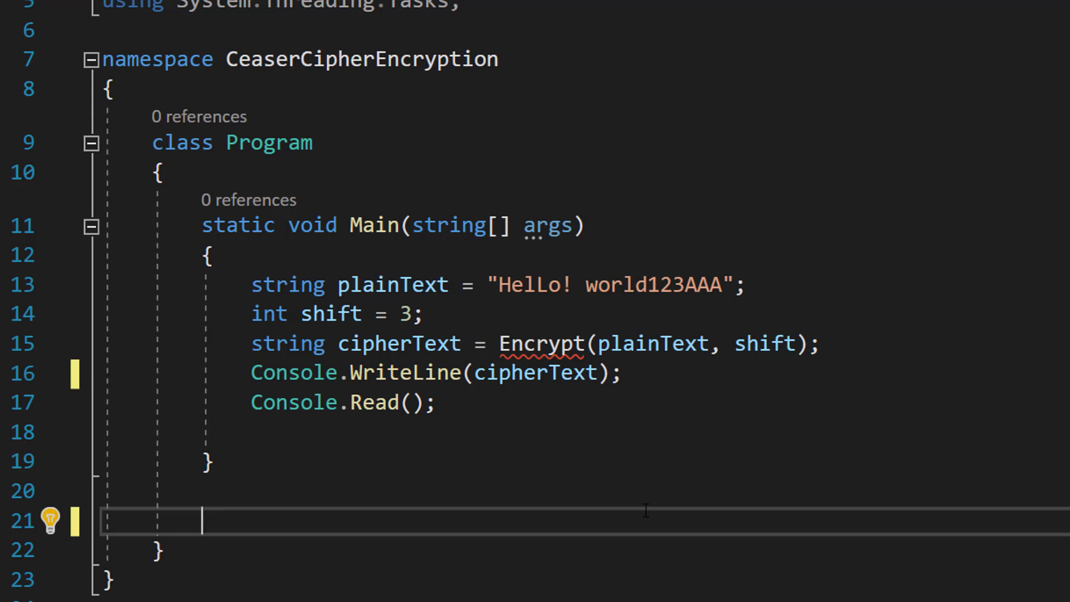
mouse_move(648, 511)
text(static string Encrypt(string plainText, int shift))
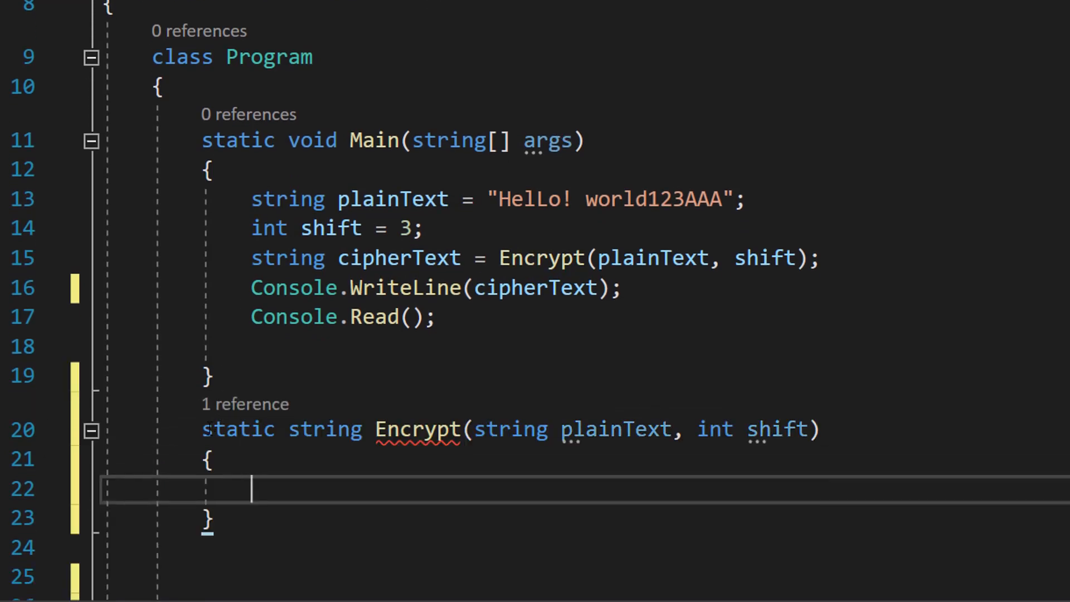
double_click(416, 429)
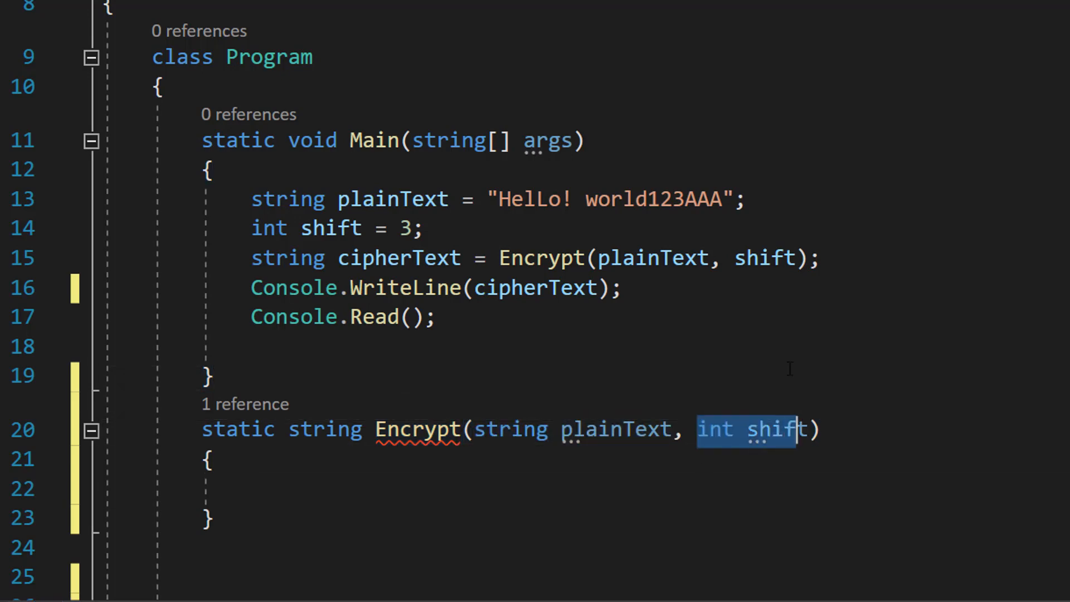
double_click(326, 429)
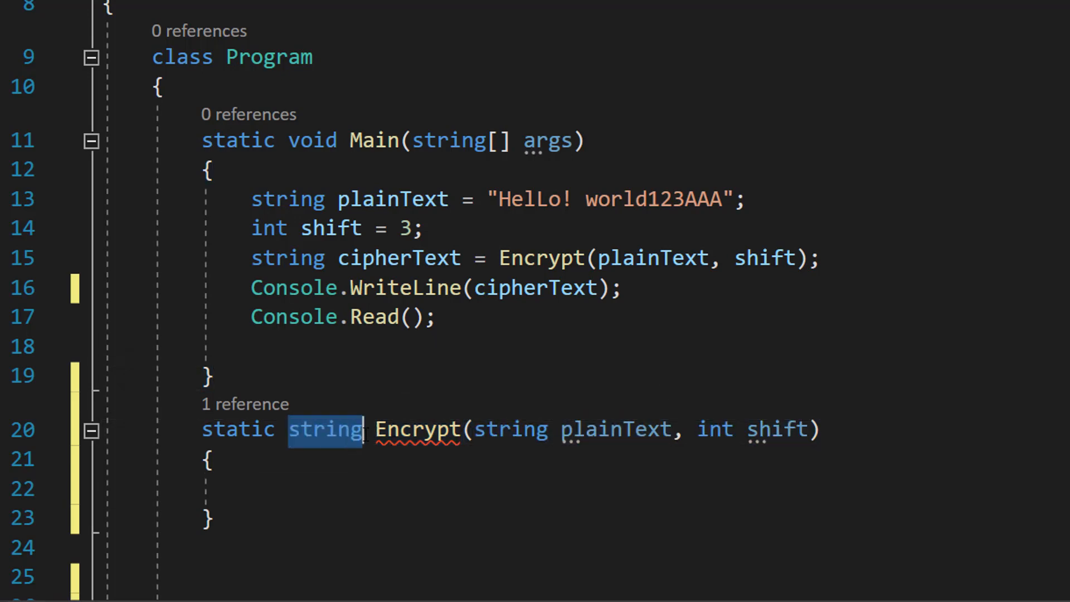
double_click(417, 429)
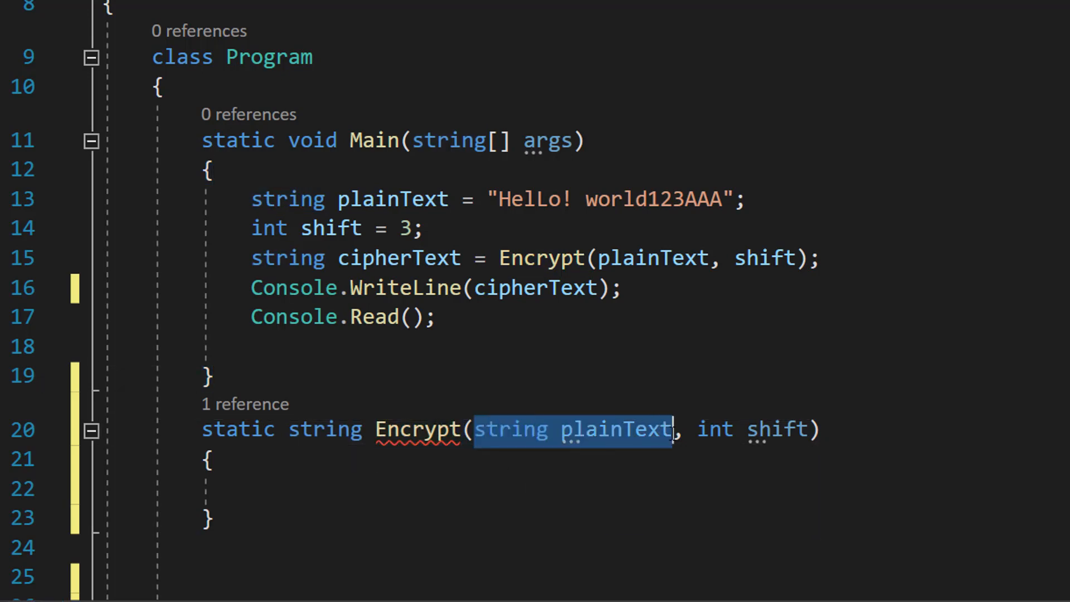
click(273, 488)
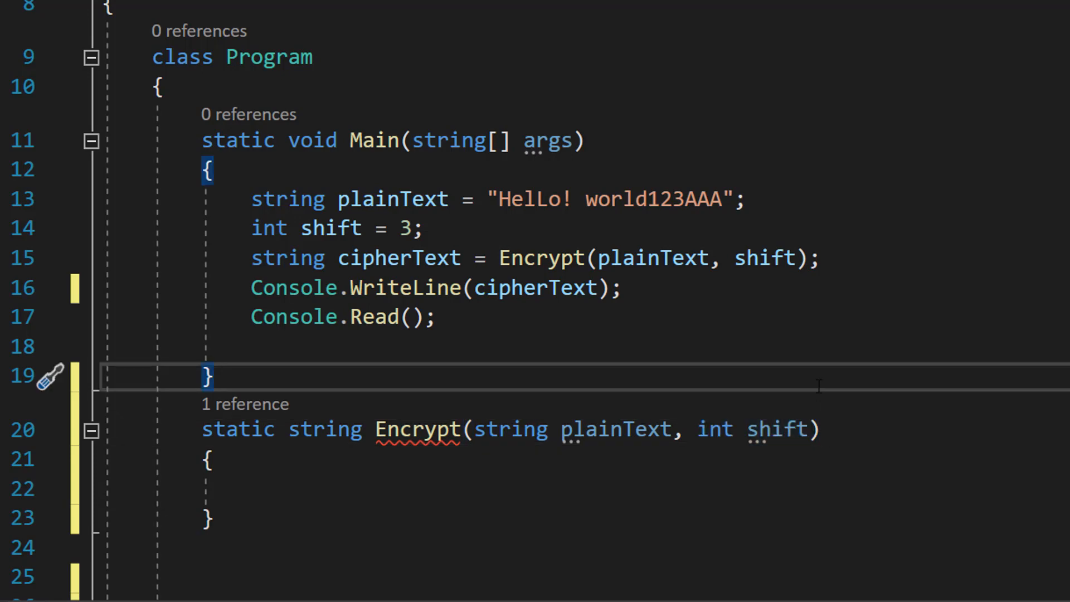
click(212, 375)
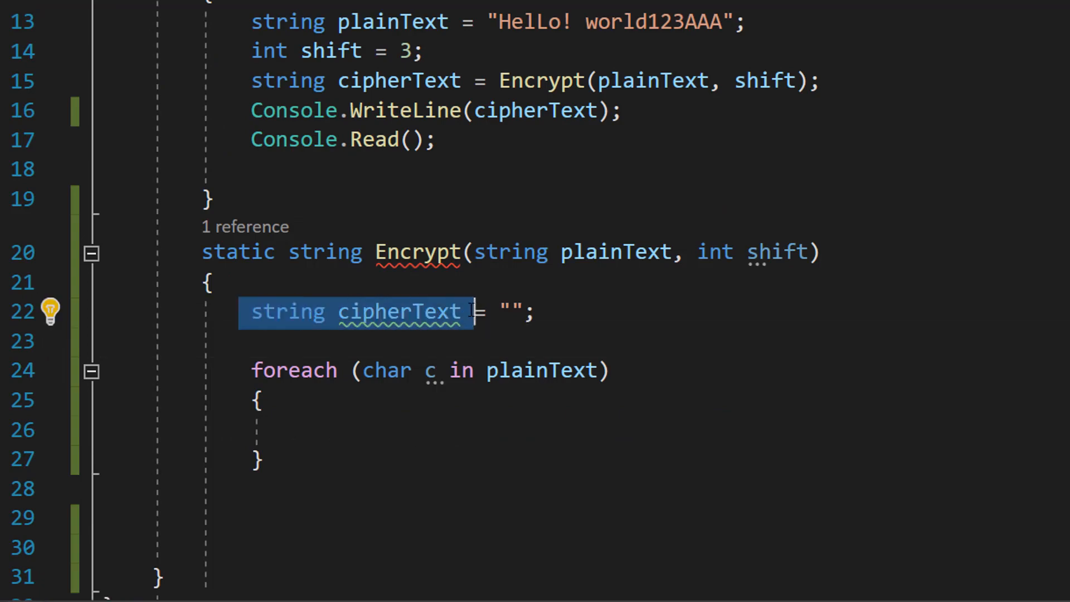
Step: Declare string cipherText = "" and a foreach (char c in plainText) loop in Encrypt
click(620, 312)
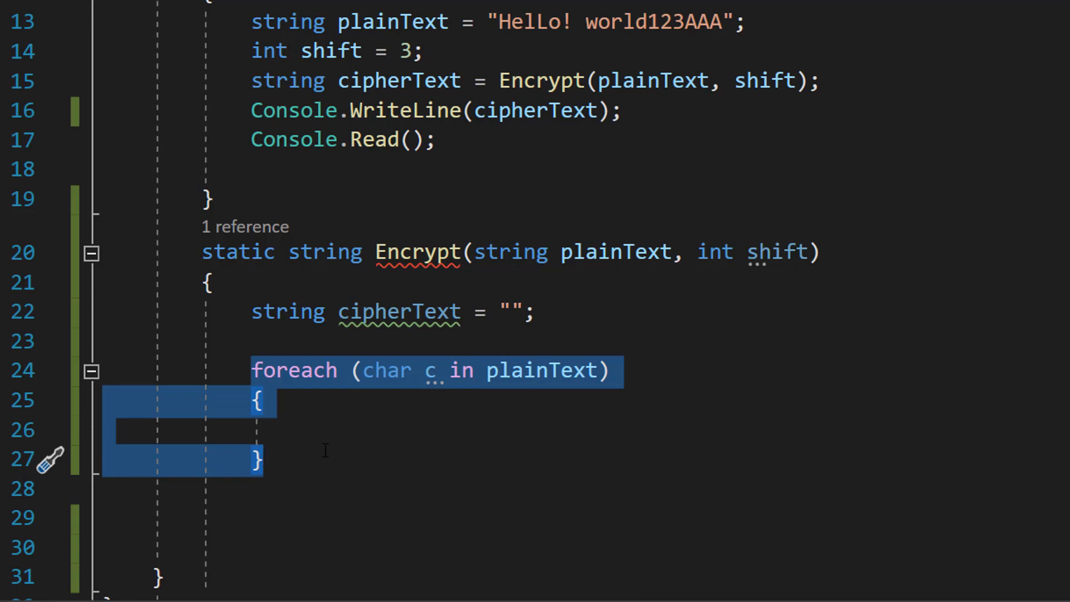
click(325, 458)
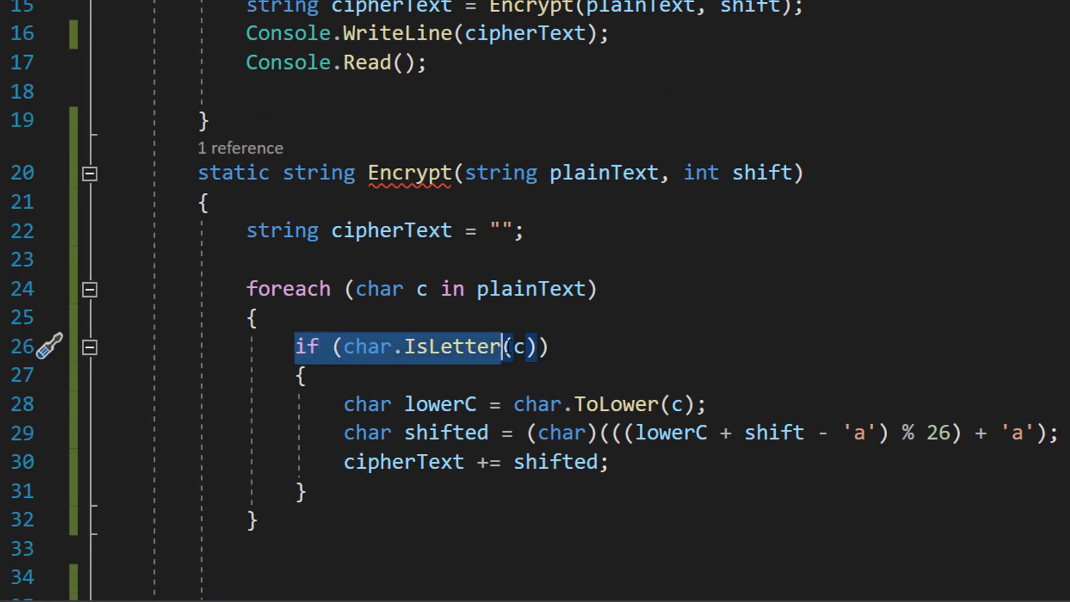
Step: Select a char keyword in the loop's IsLetter, lowercase and modulo-26 shift code
click(367, 404)
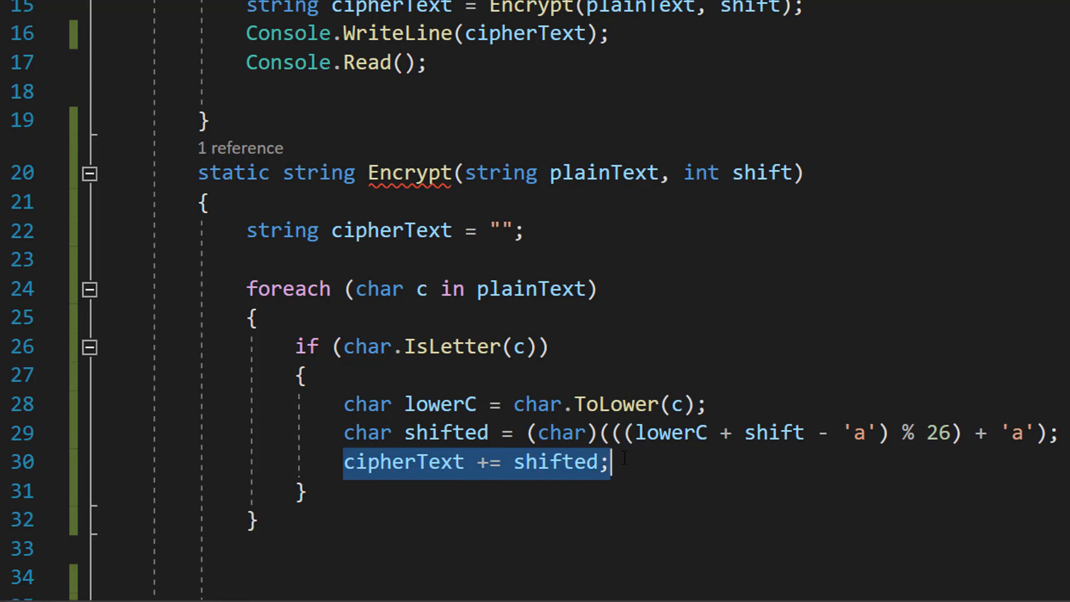
double_click(403, 461)
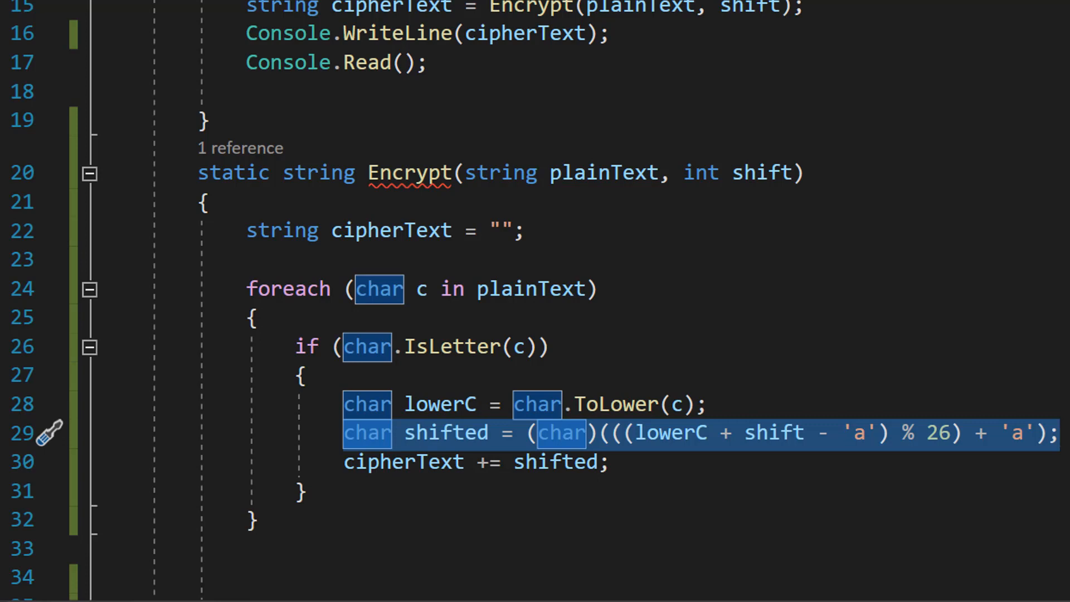
mouse_move(21, 230)
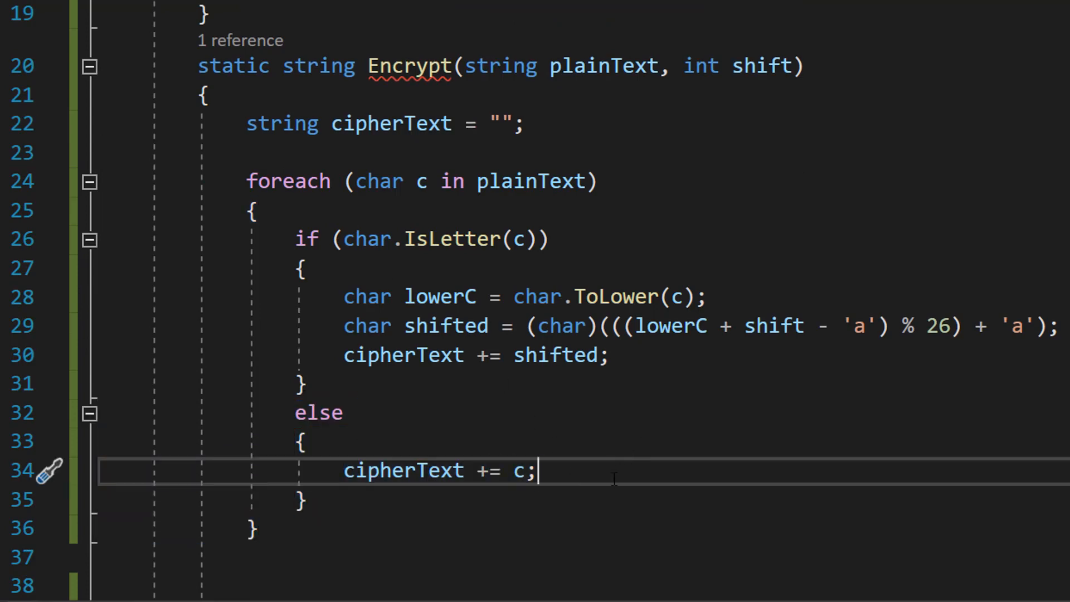
Step: Review the else branch appending c unchanged and the final return cipherText
double_click(403, 471)
text(return cipherText;)
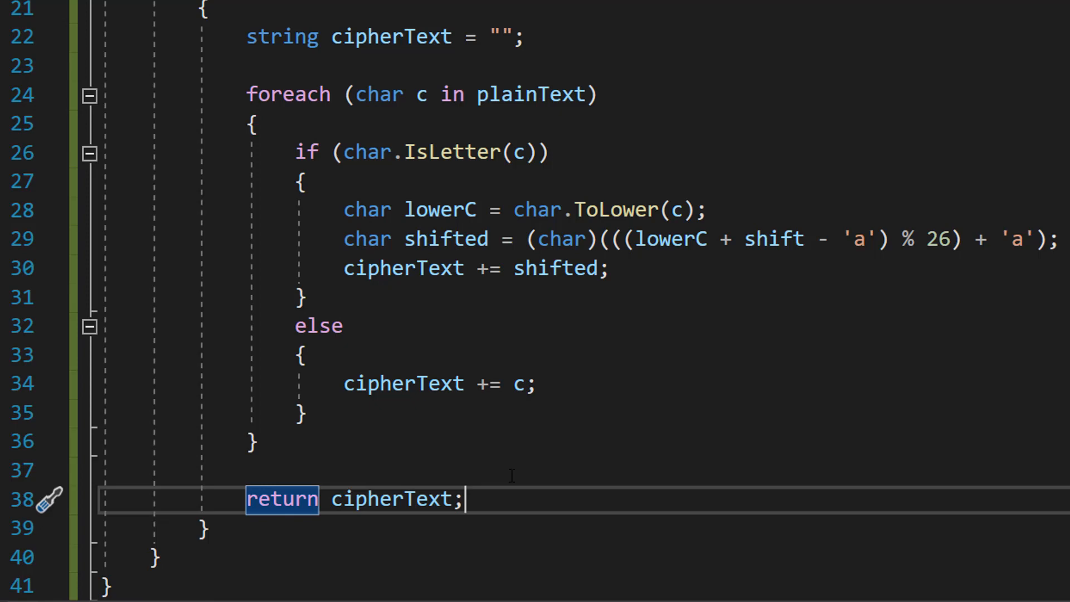
scroll(up, 3)
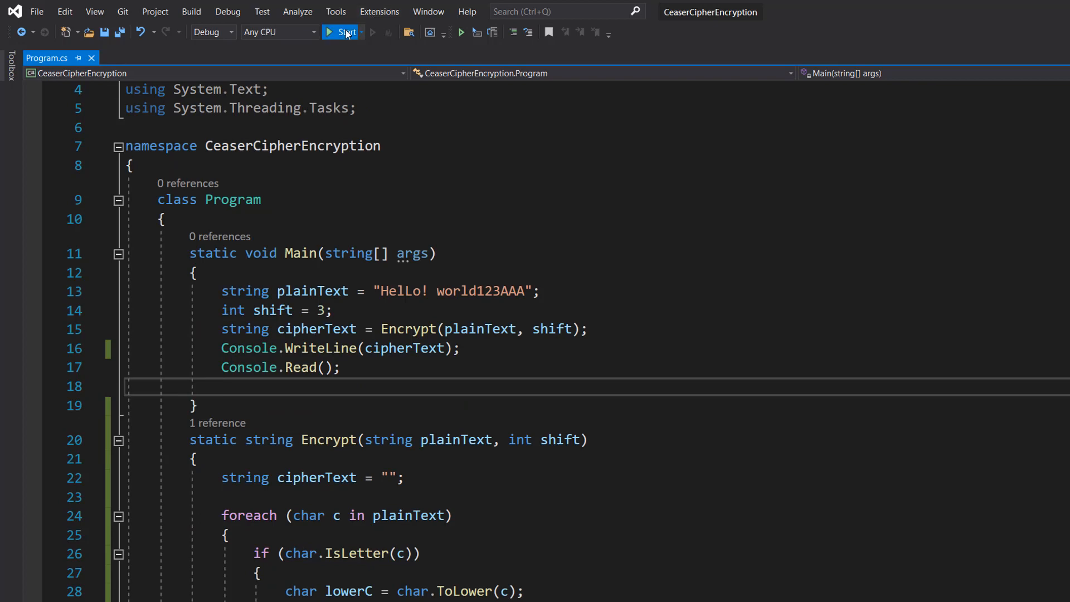
Step: Run the program to print "khoor! zruog123ddd" in the console
click(343, 33)
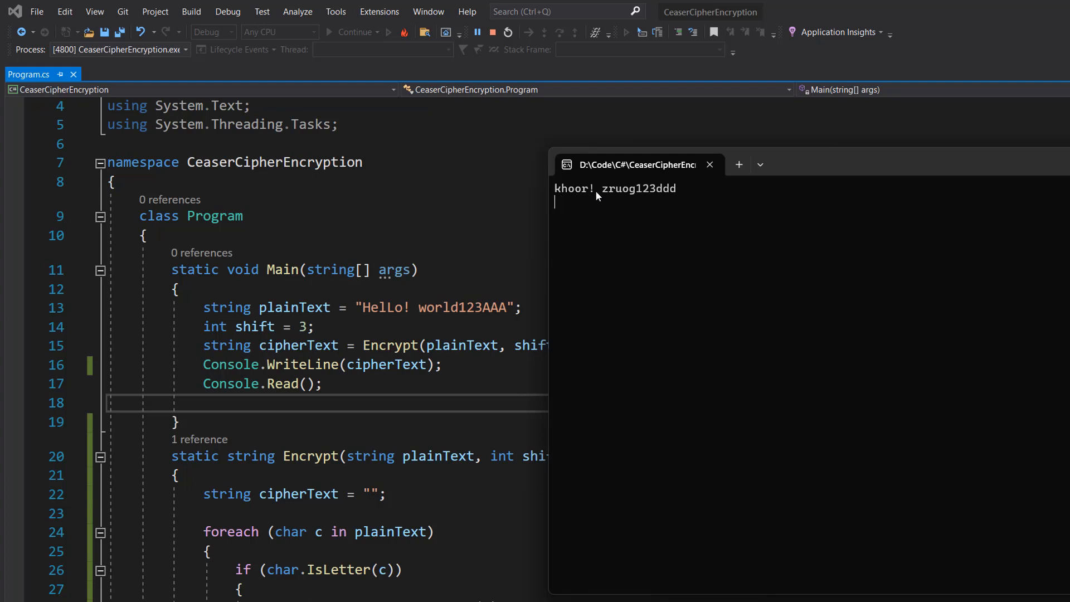
mouse_move(603, 195)
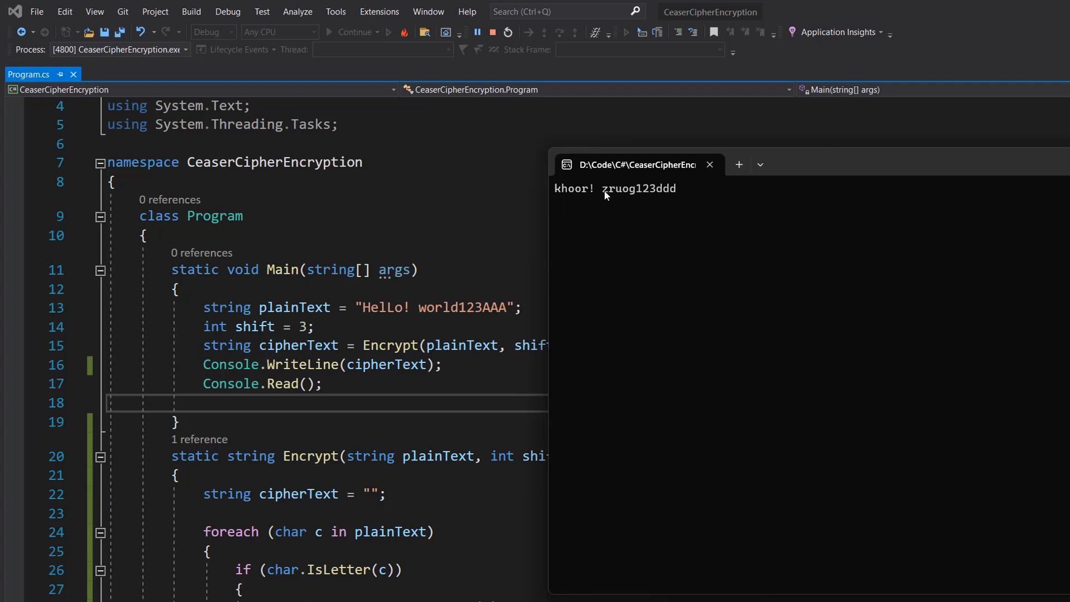
mouse_move(686, 191)
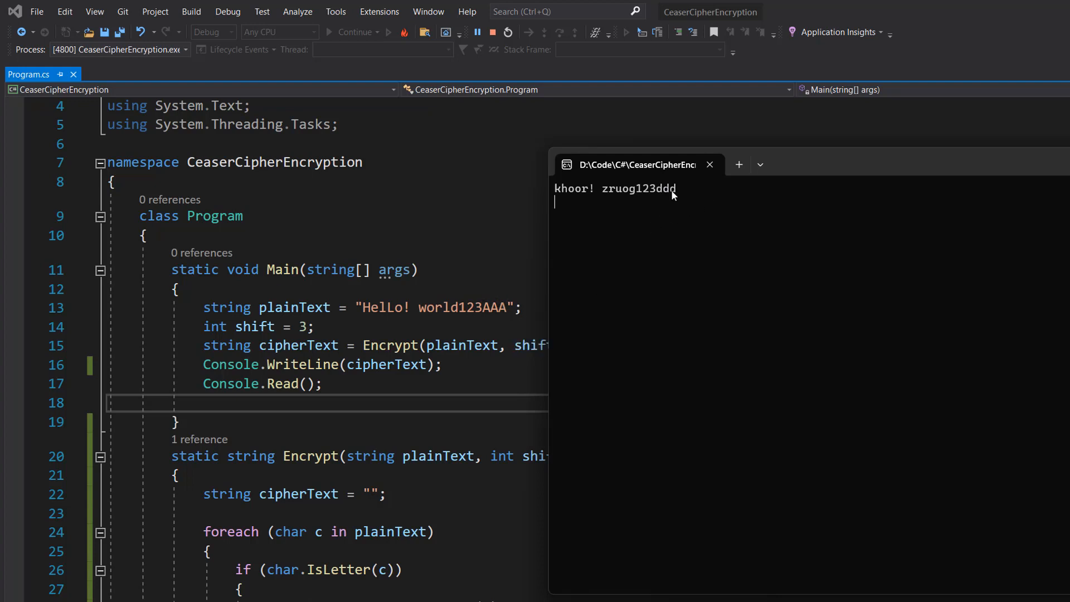
mouse_move(614, 274)
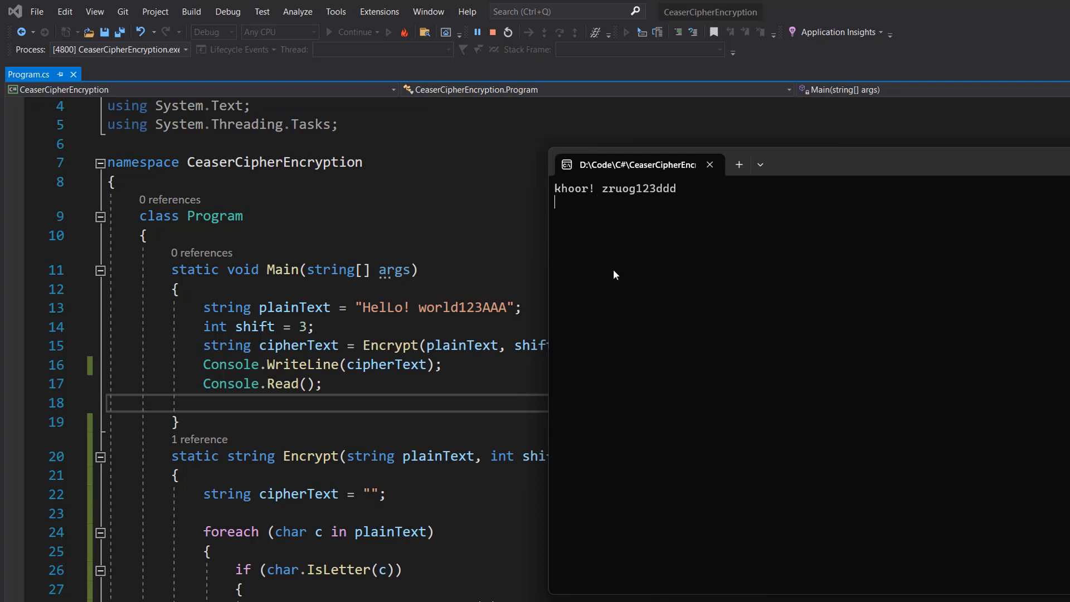
mouse_move(749, 297)
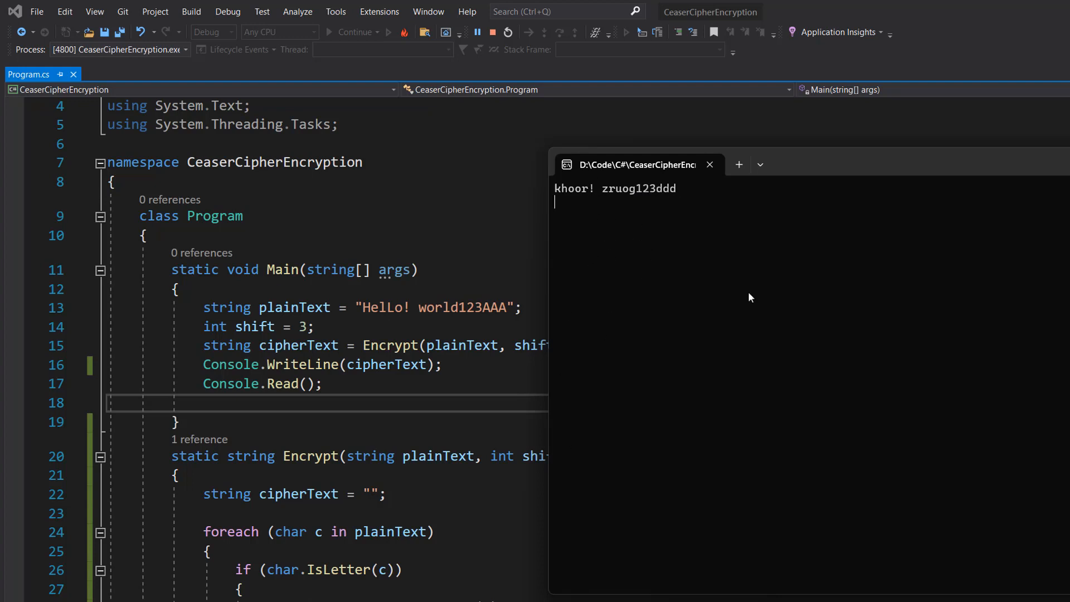
mouse_move(812, 168)
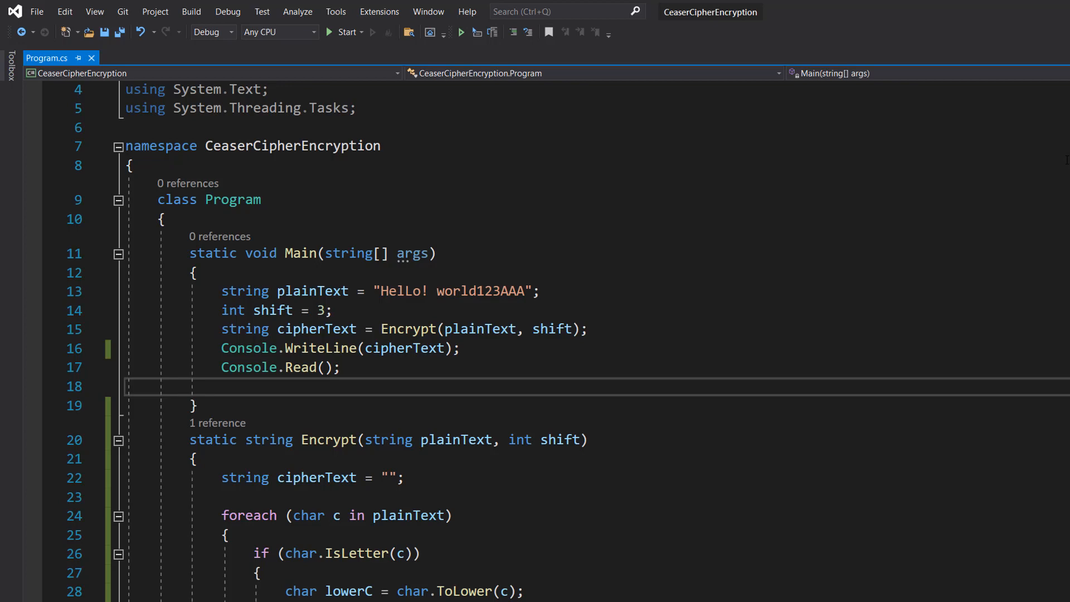
mouse_move(57, 376)
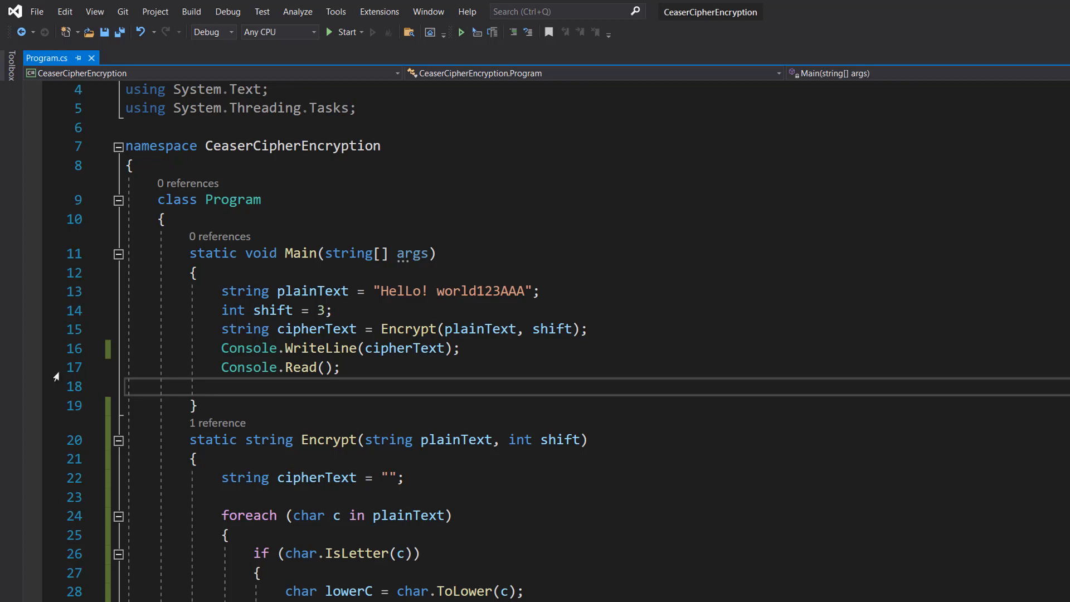